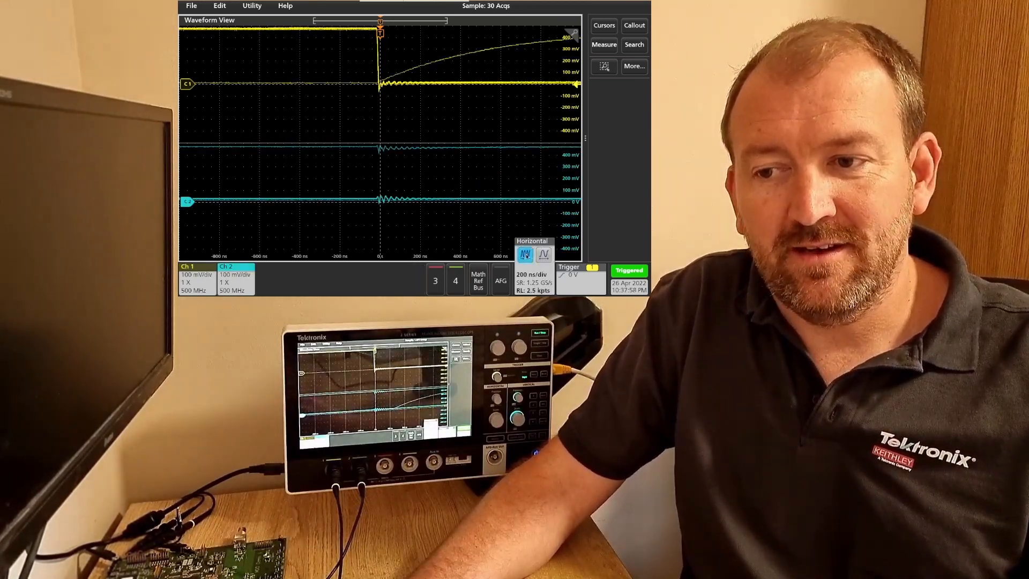
Step: Bring up the Add New Math/Ref/Bus choices with the 400 µs/div timebase showing
click(525, 254)
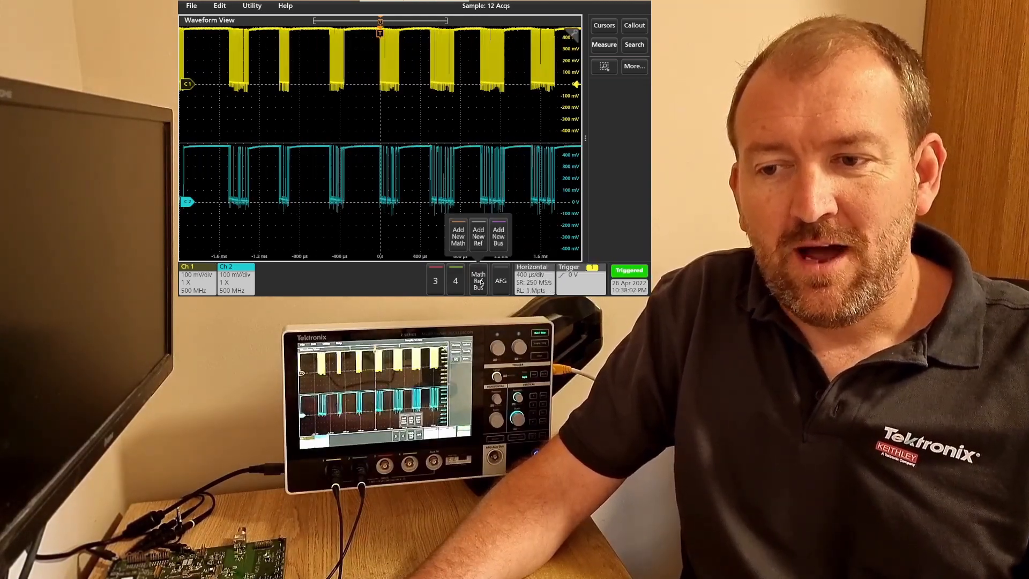
Step: Create Bus 1 as an I2C bus, with SCLK on Ch1 and SDA on Ch2
click(498, 236)
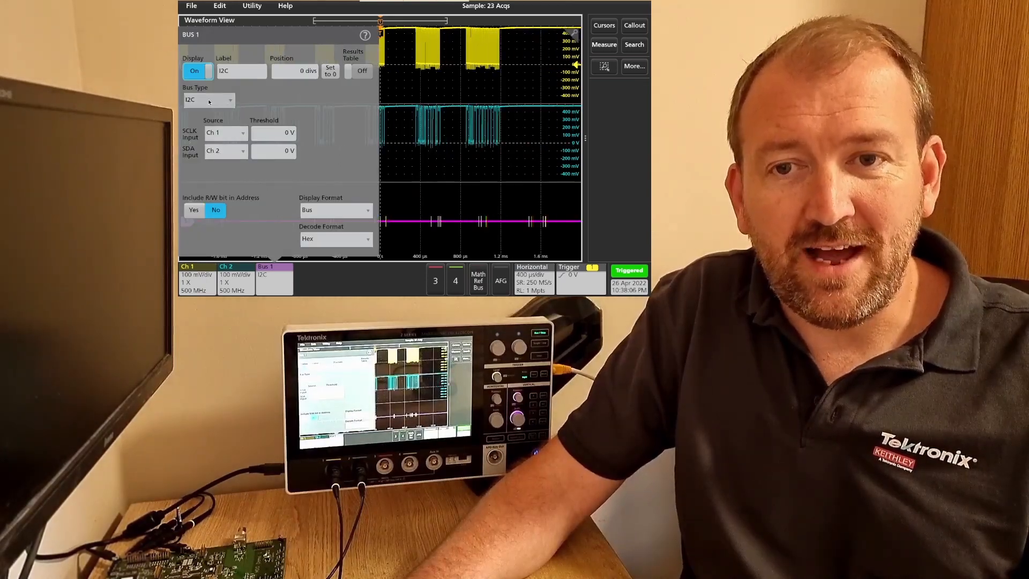
click(209, 99)
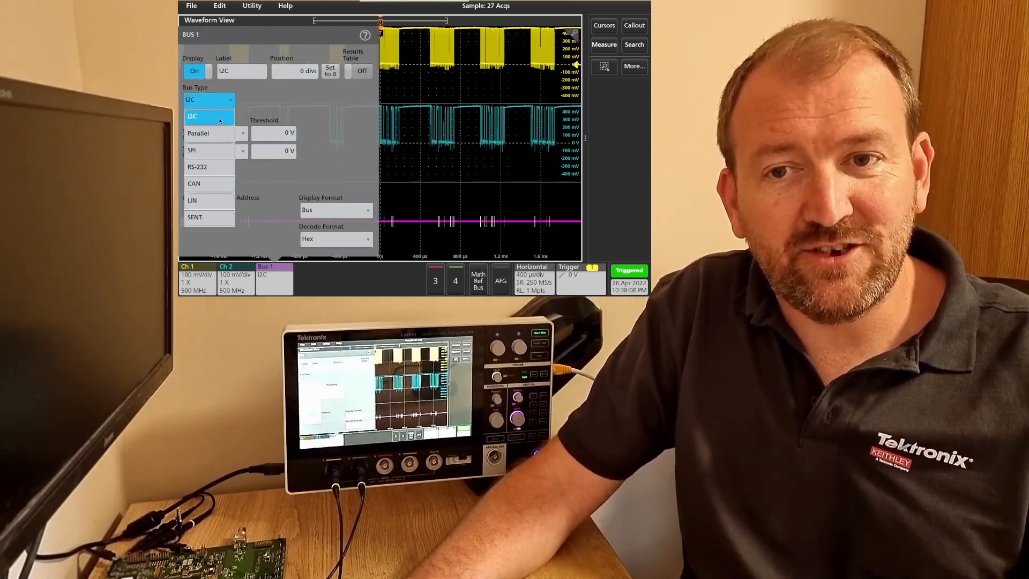
click(209, 116)
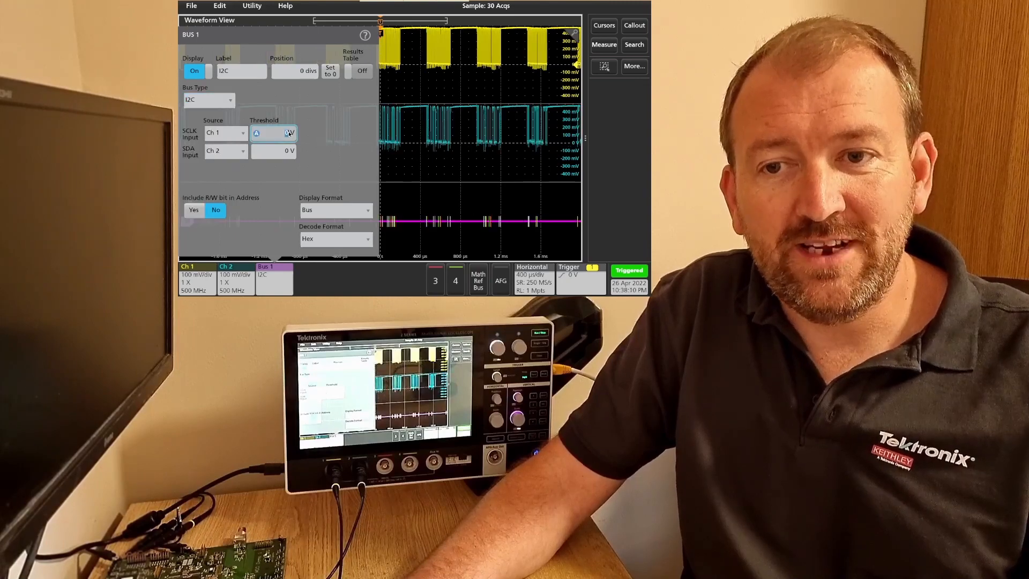
Step: Set the SCLK threshold to 300 mV, then the SDA threshold to 300 mV
click(274, 133)
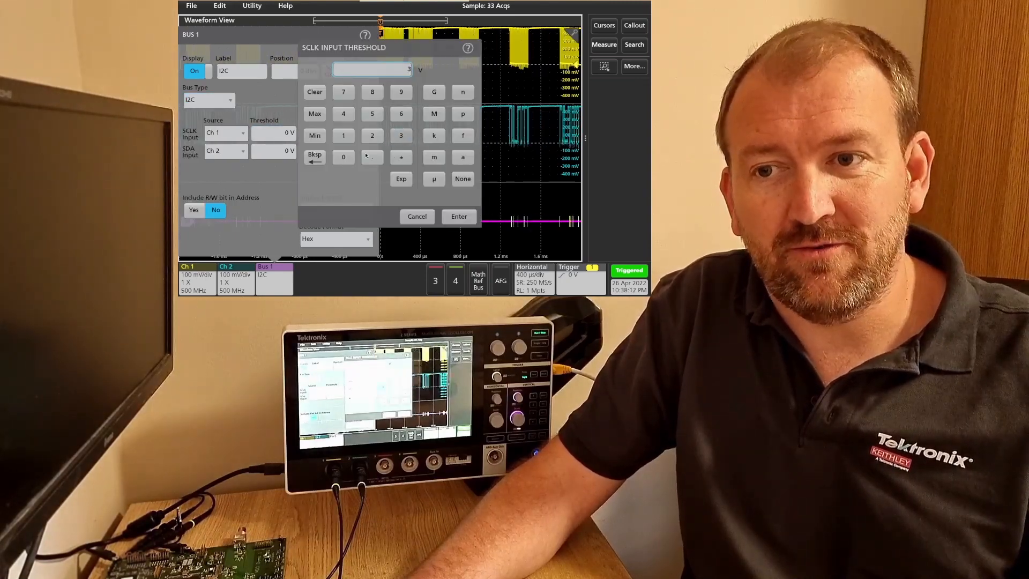
click(434, 157)
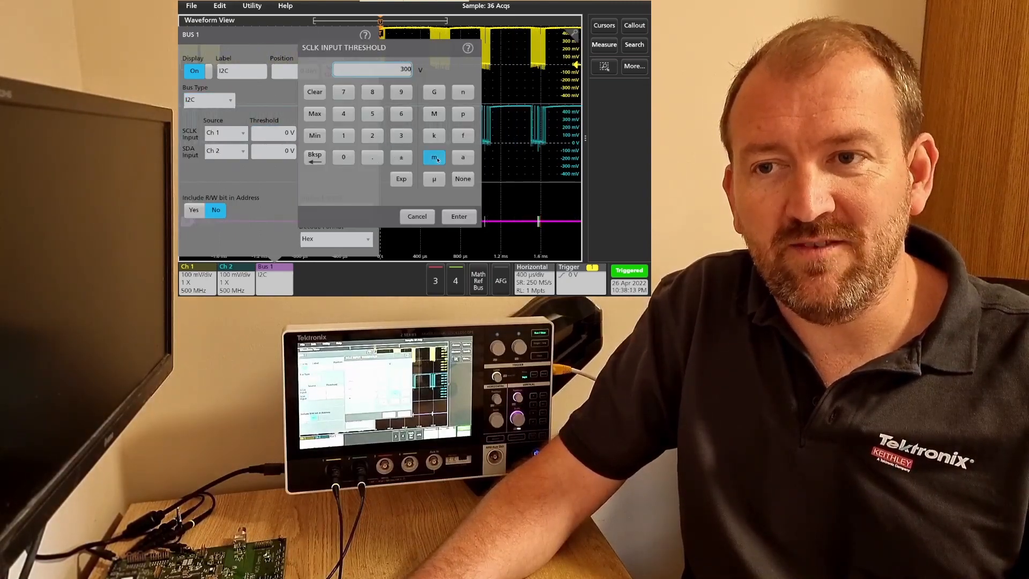
click(459, 216)
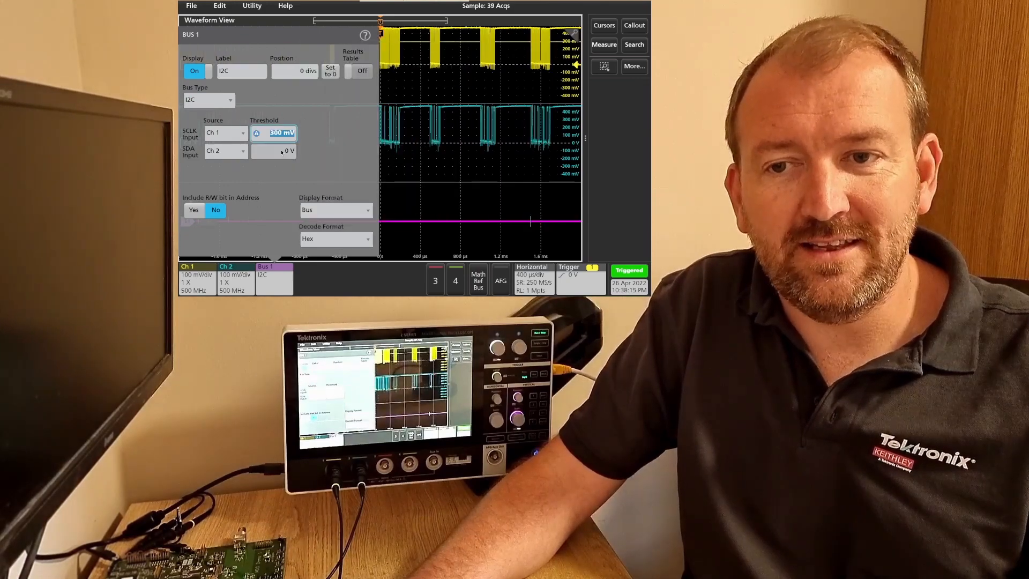
click(274, 150)
text(300)
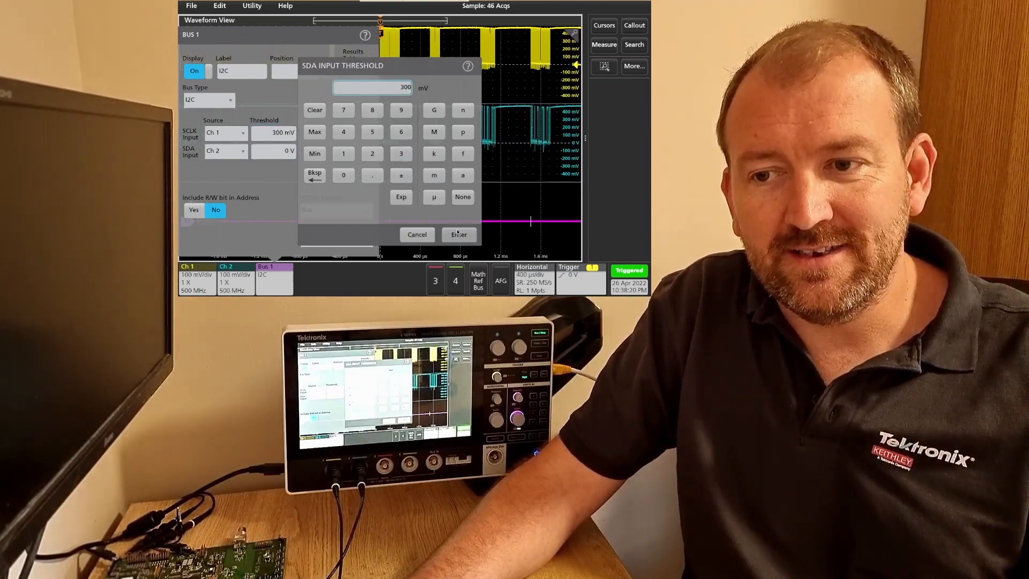
click(458, 234)
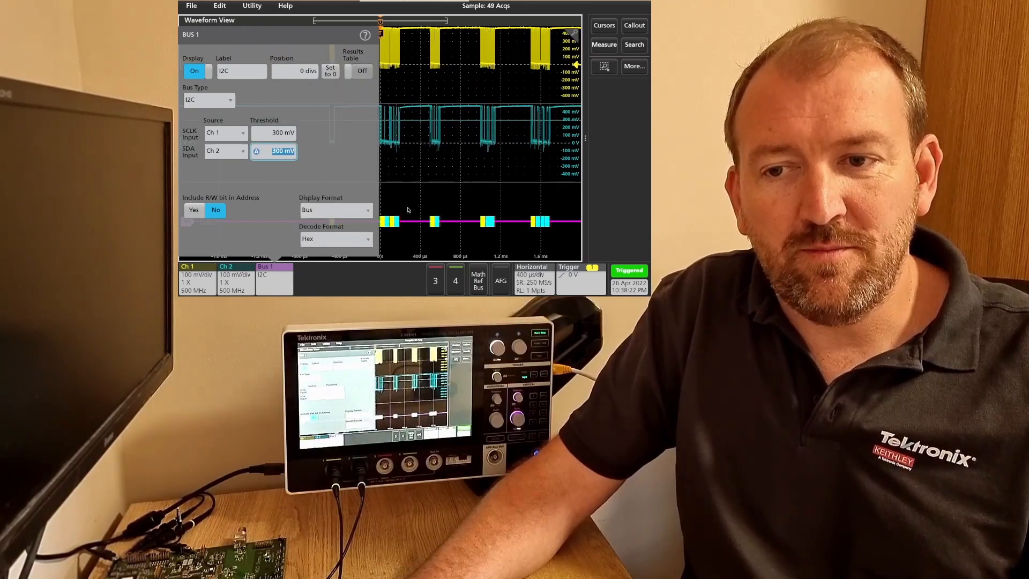
Step: Turn on the Bus 1 Results Table and stop acquisition with Run/Stop
click(361, 71)
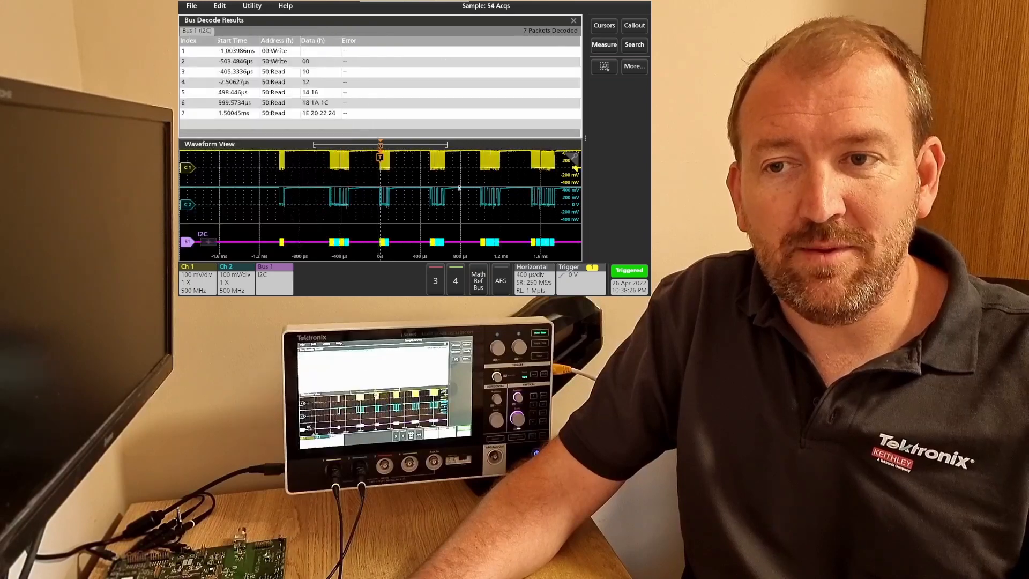
click(628, 270)
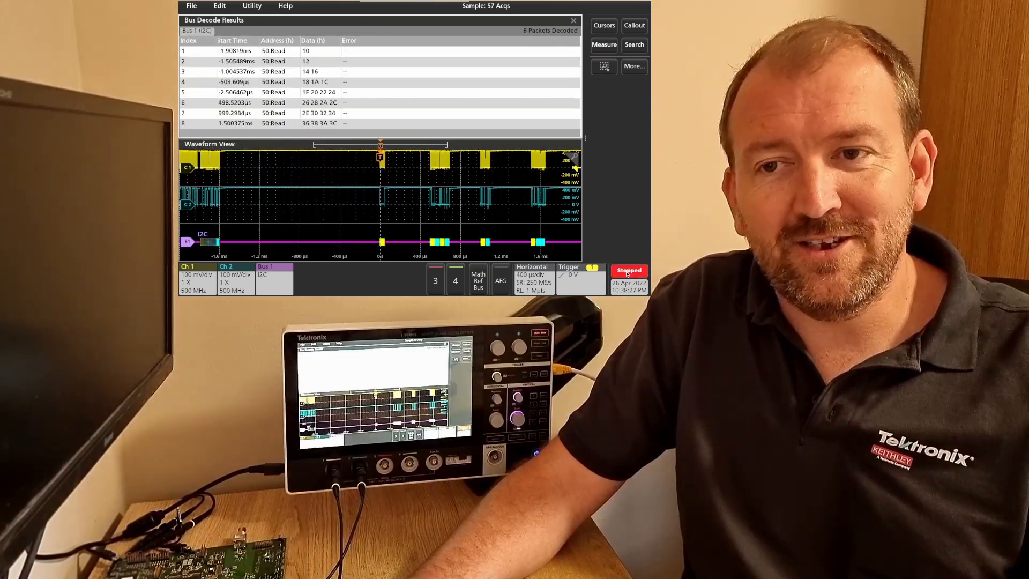